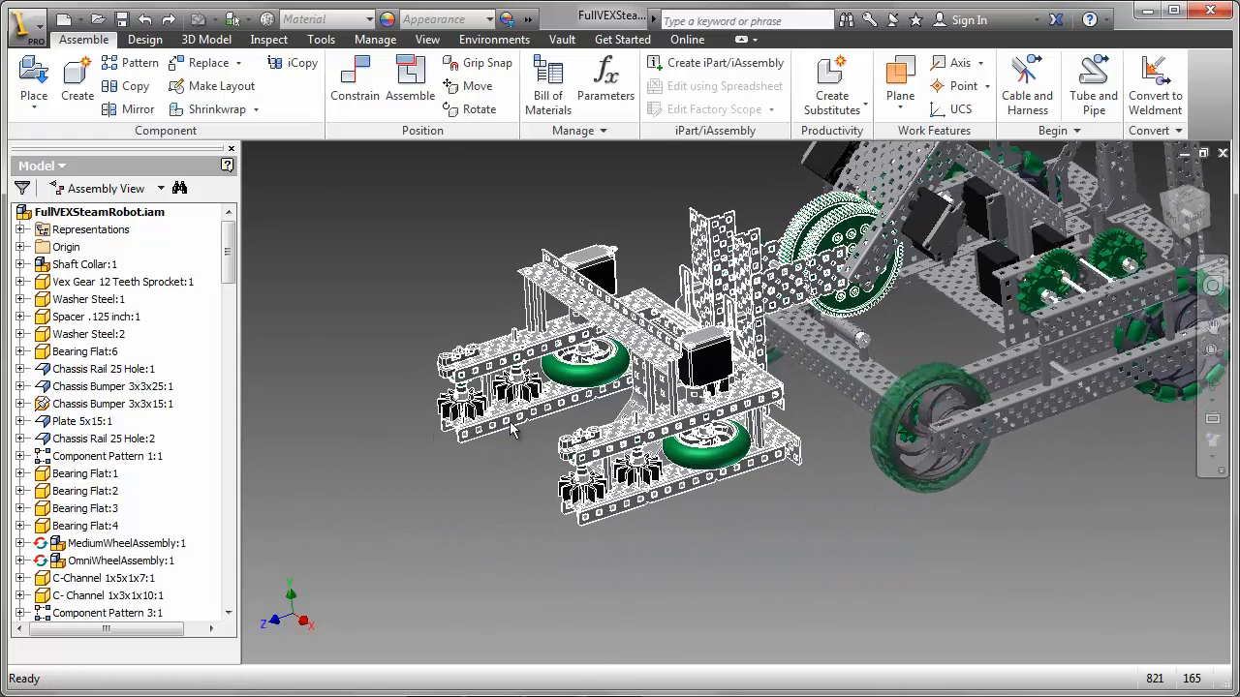
- Zoom into the roller claw and orbit to view its spiked feeder wheels from below
{"action": "scroll", "scroll_direction": "up", "scroll_amount": 3}
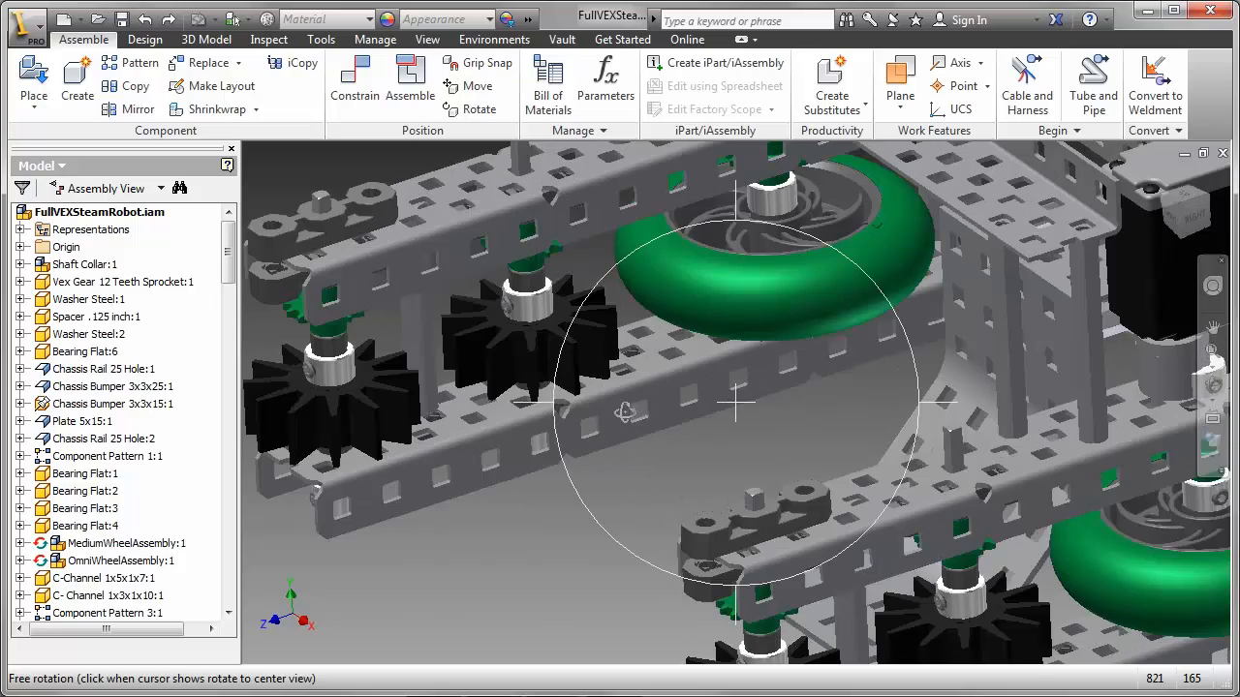
{"action": "left_click_drag", "start_coordinate": [736, 402], "coordinate": [610, 320]}
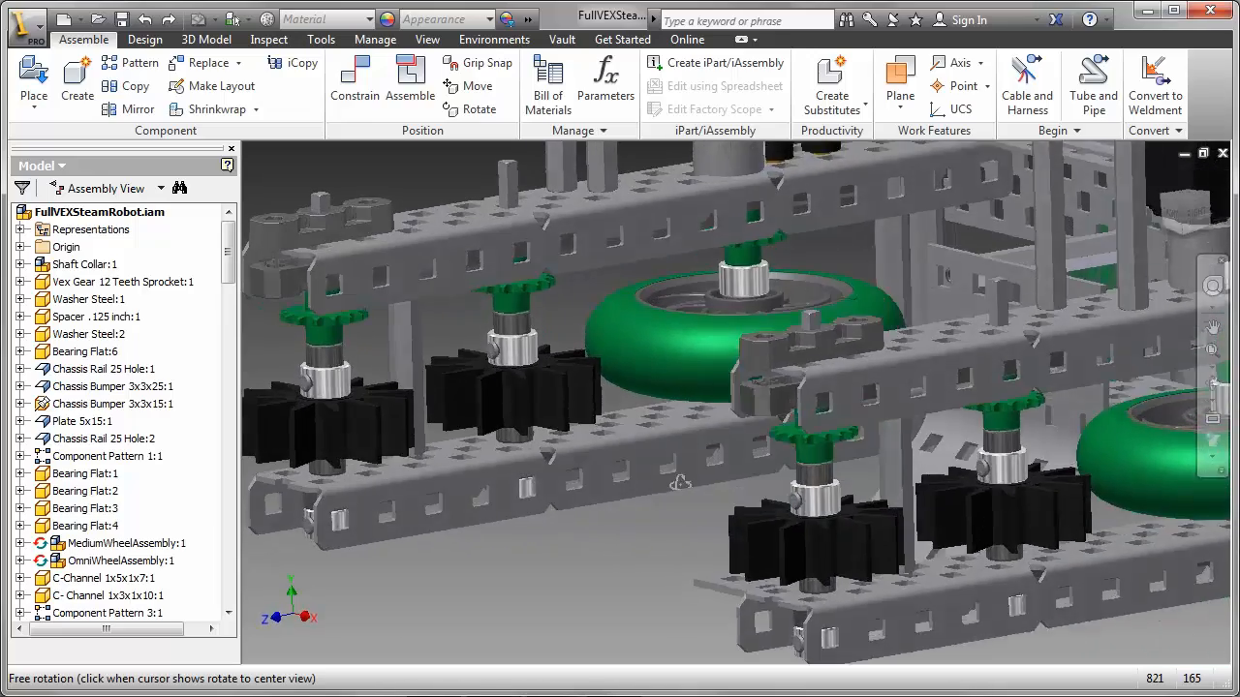
{"action": "left_click_drag", "start_coordinate": [680, 482], "coordinate": [407, 421]}
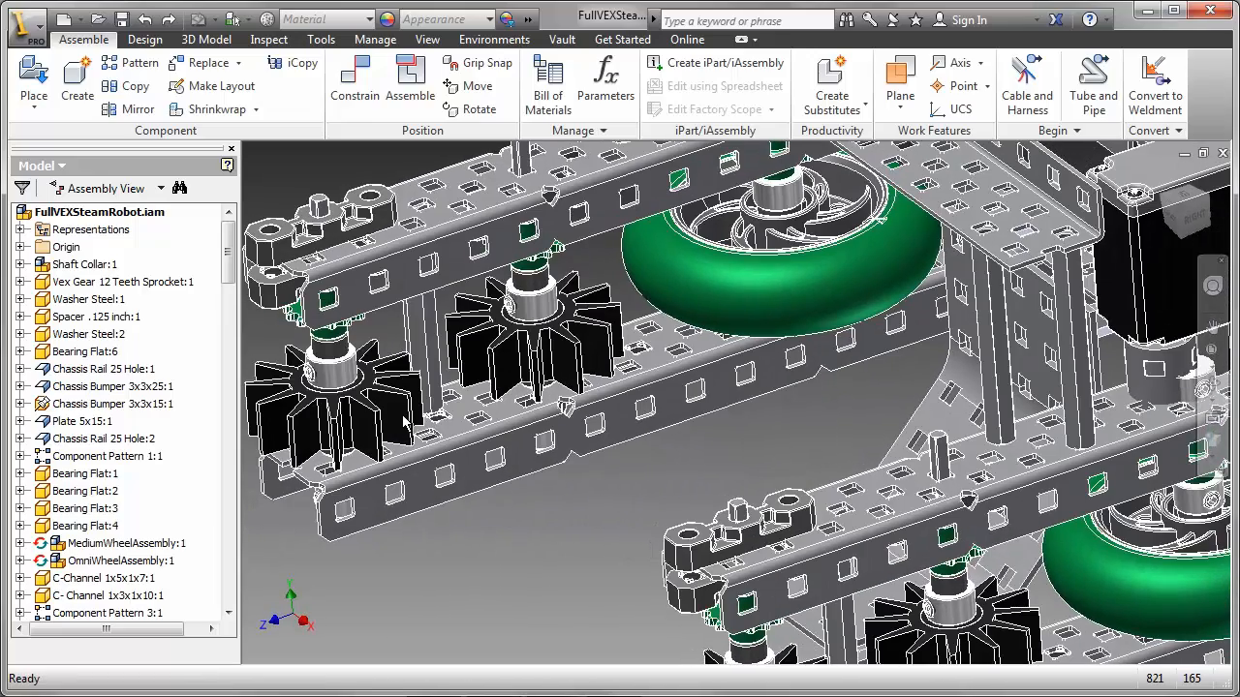
{"action": "mouse_move", "coordinate": [783, 352]}
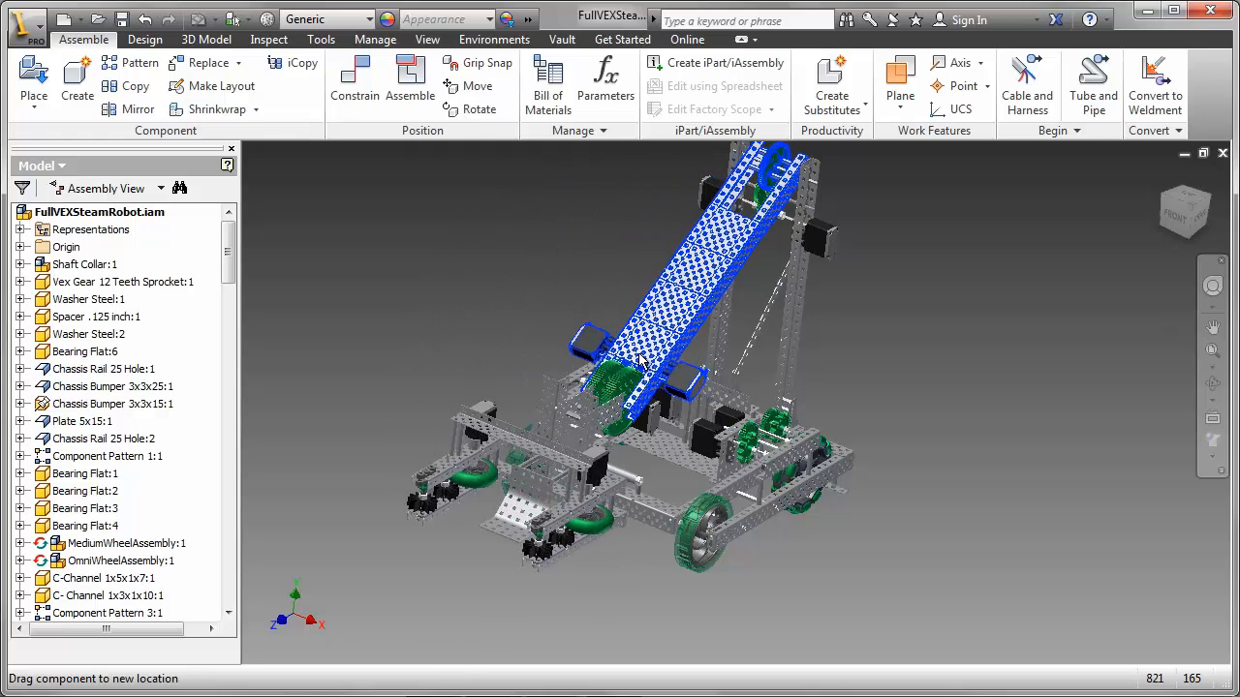
- Drag the robot's lifting arm upward until it sits nearly horizontal above the chassis
{"action": "left_click_drag", "start_coordinate": [640, 364], "coordinate": [608, 213]}
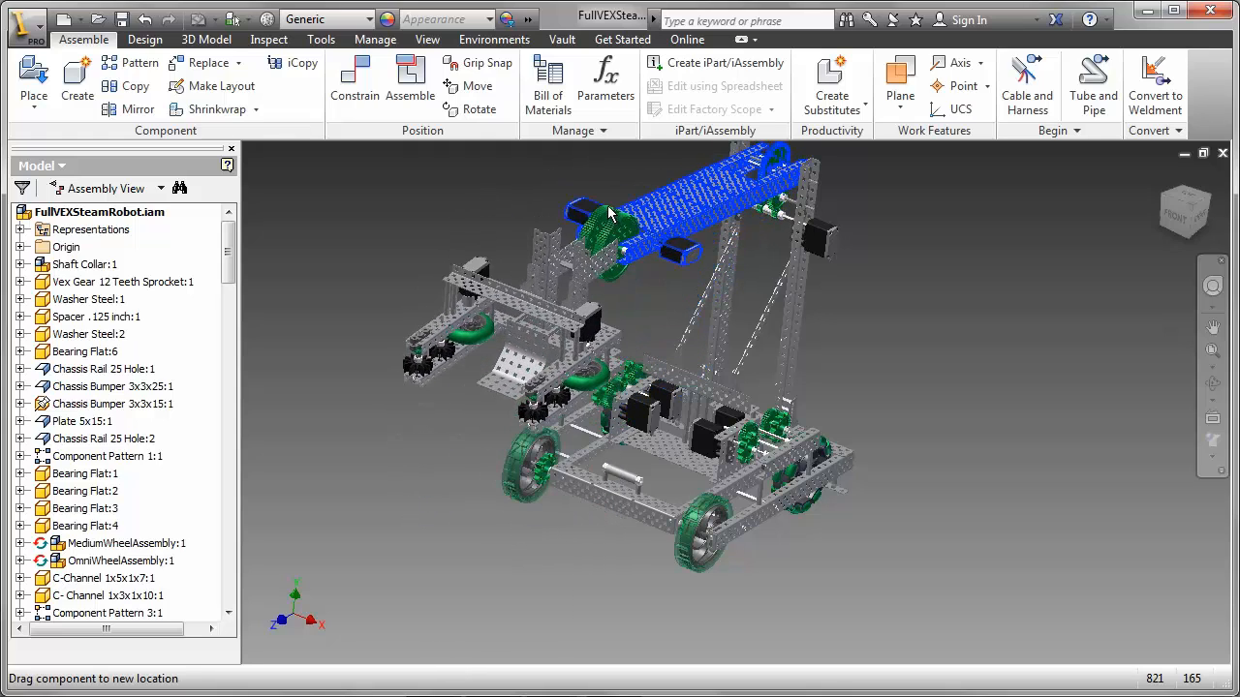